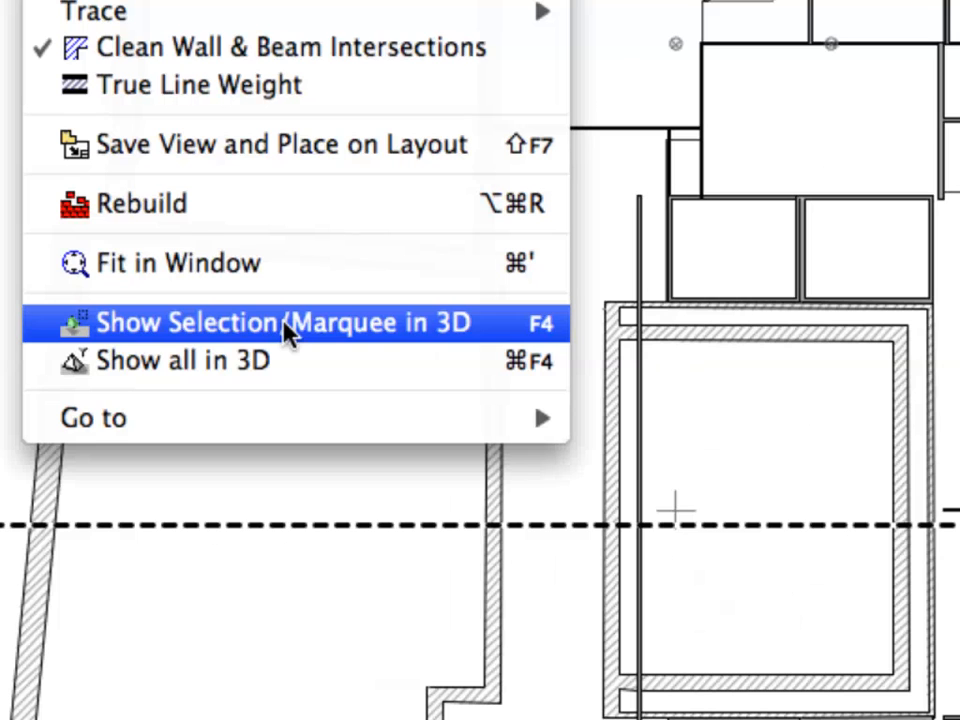
- Show the selected part of the floor plan as a 3D model of the office building
{"action": "left_click", "coordinate": [284, 322]}
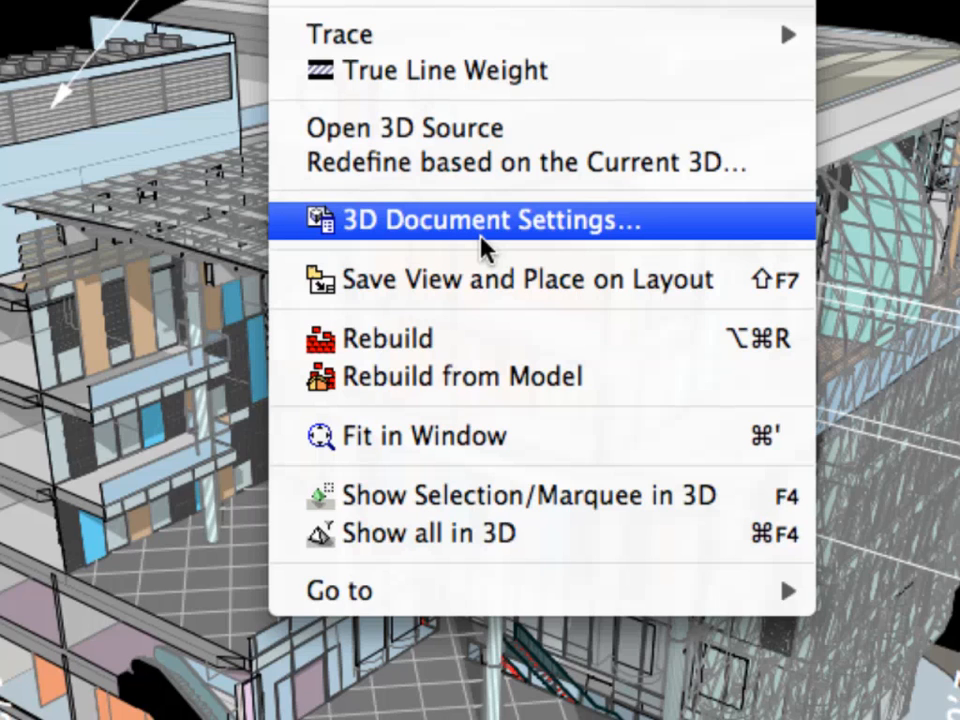
- Review the 3D Document Settings Model Display options: own material colour fills and vectorial 3D hatching
{"action": "left_click", "coordinate": [492, 220]}
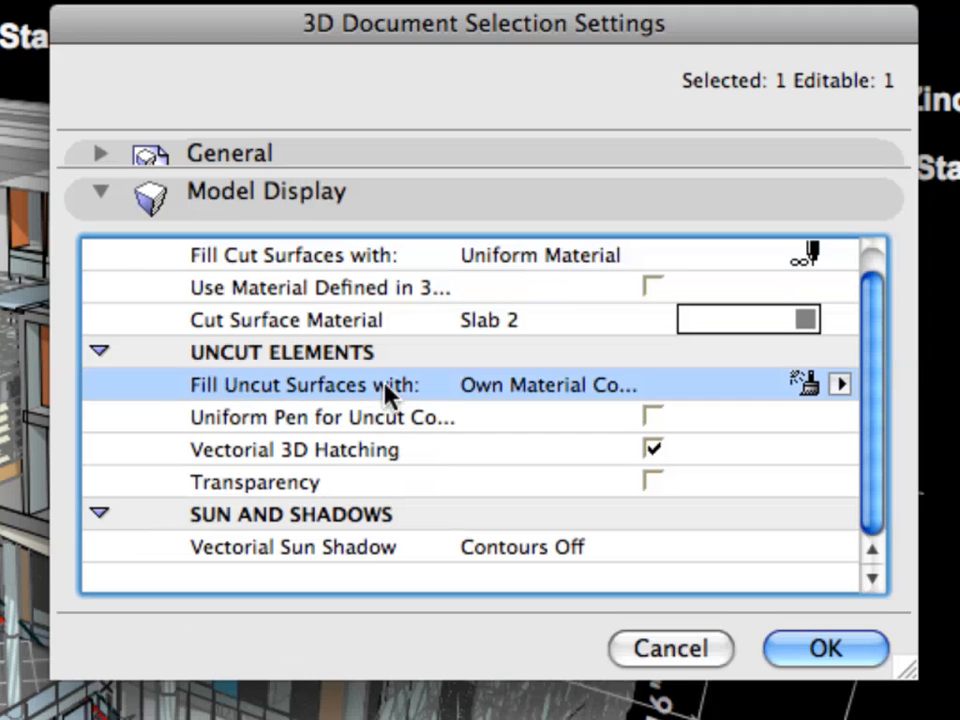
{"action": "left_click", "coordinate": [300, 448]}
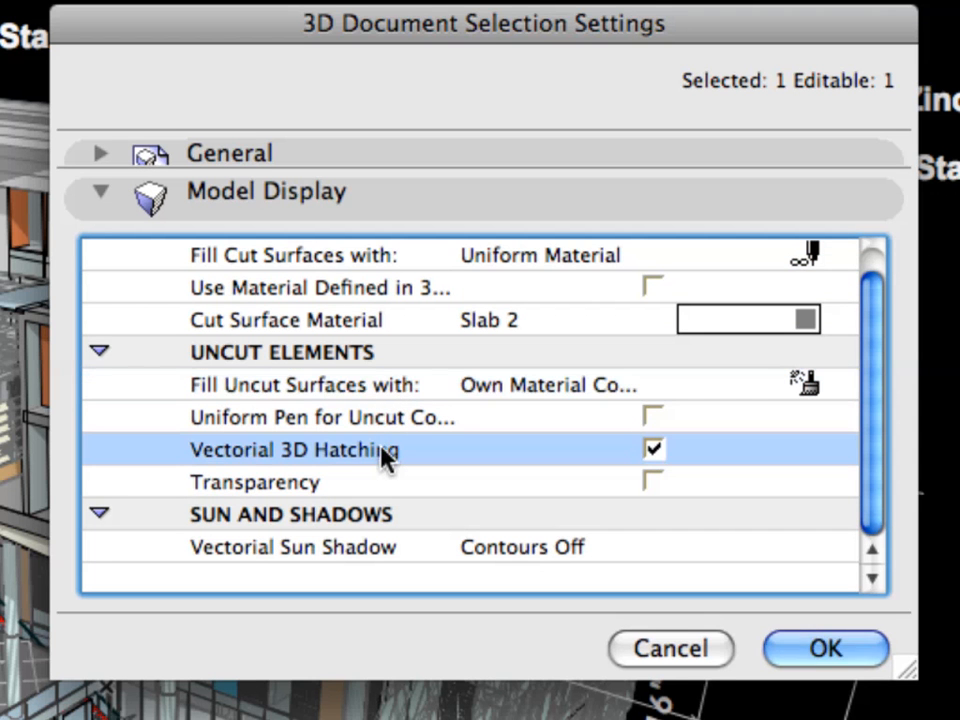
{"action": "left_click", "coordinate": [254, 482]}
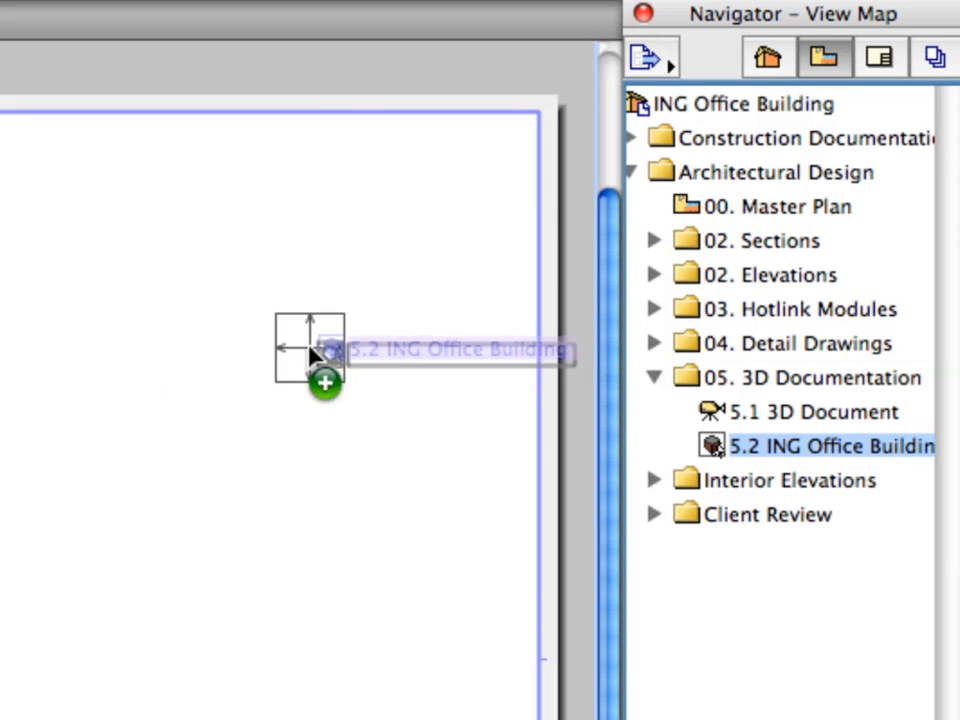
- Drag the office building 3D Document view from the View Map onto the empty layout sheet
{"action": "left_click_drag", "start_coordinate": [320, 350], "coordinate": [170, 400]}
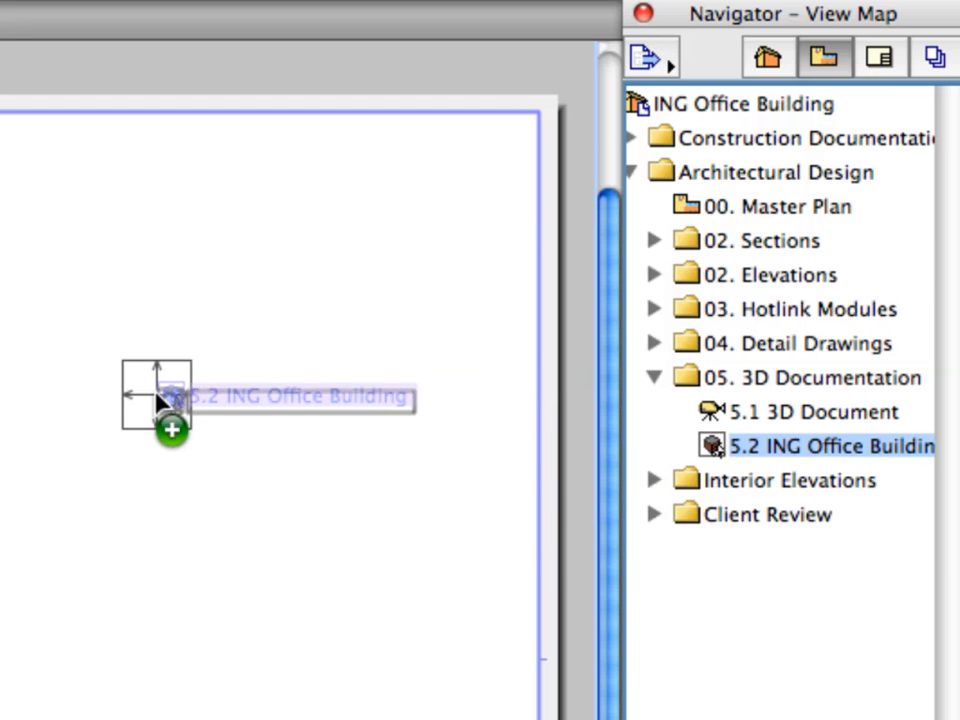